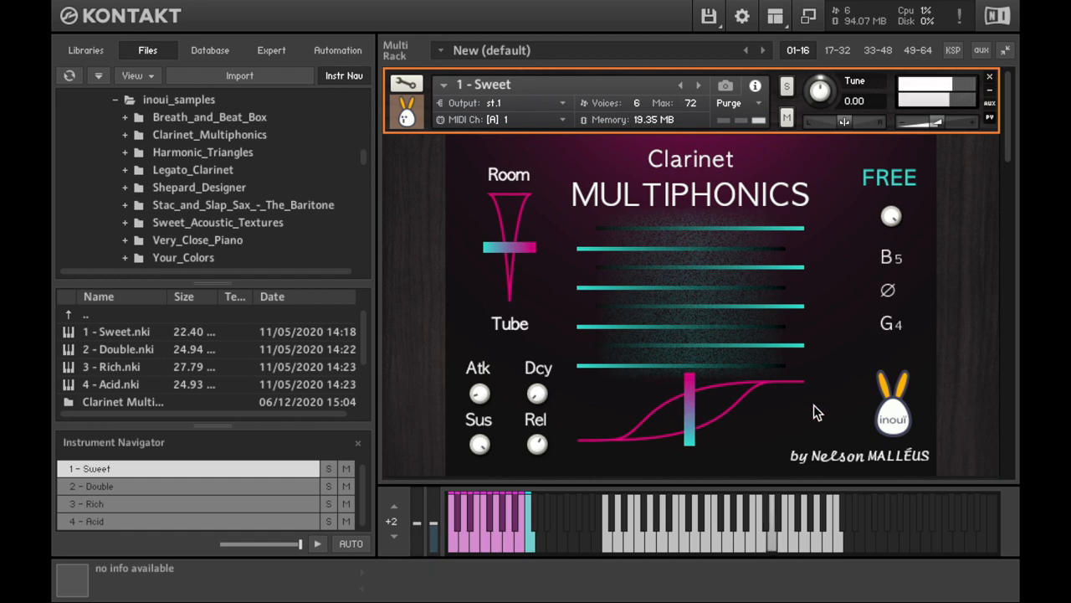
Pull the Sweet module's modulation amount fully to minimum, then bring up the '2 - Double' instrument
drag(690, 410, 800, 410)
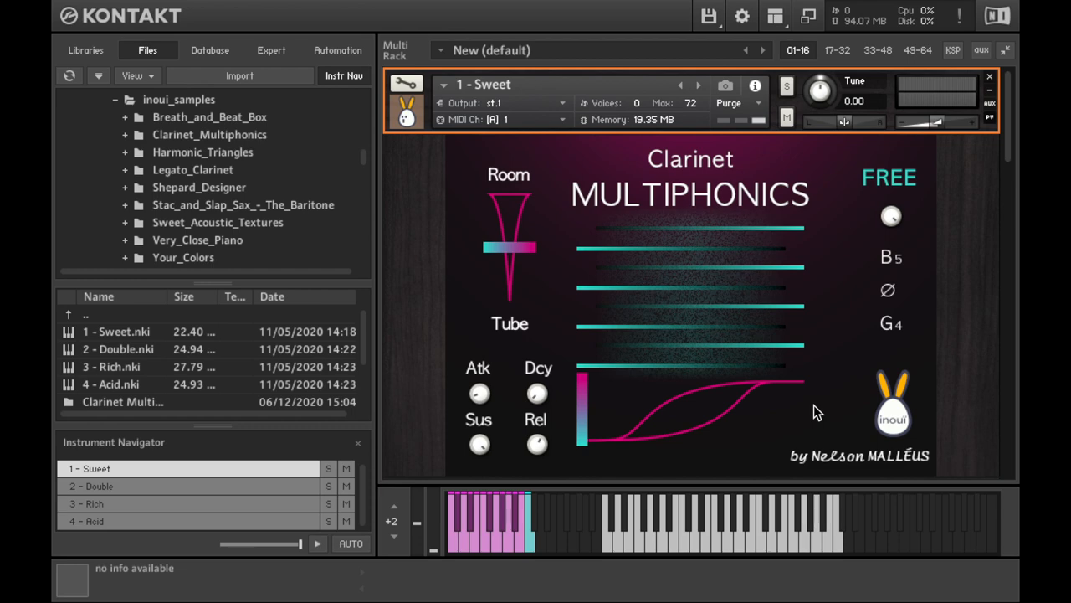
mouse_move(242, 375)
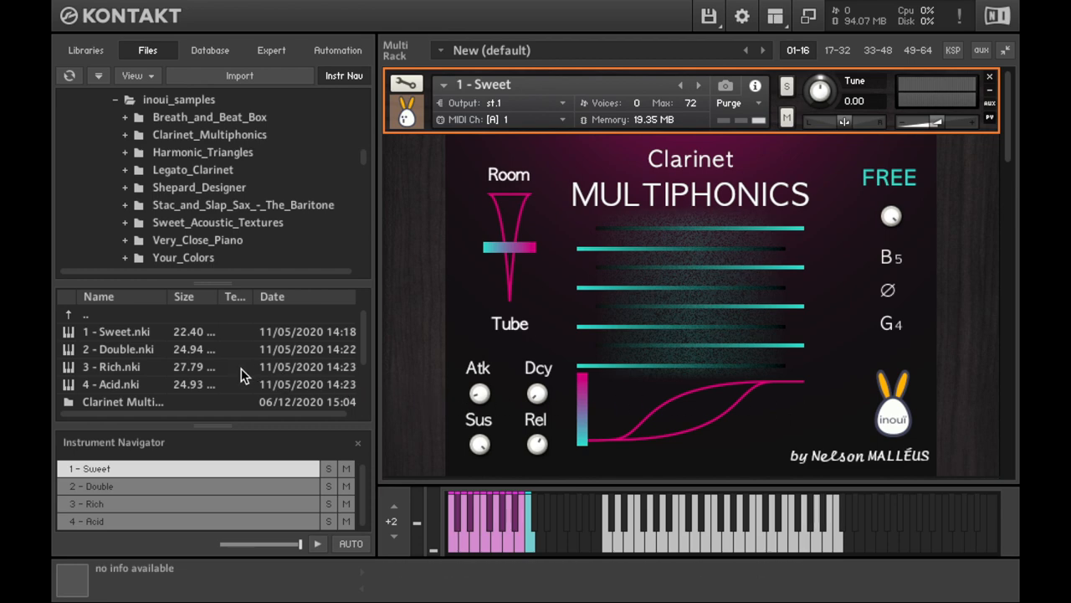
mouse_move(147, 371)
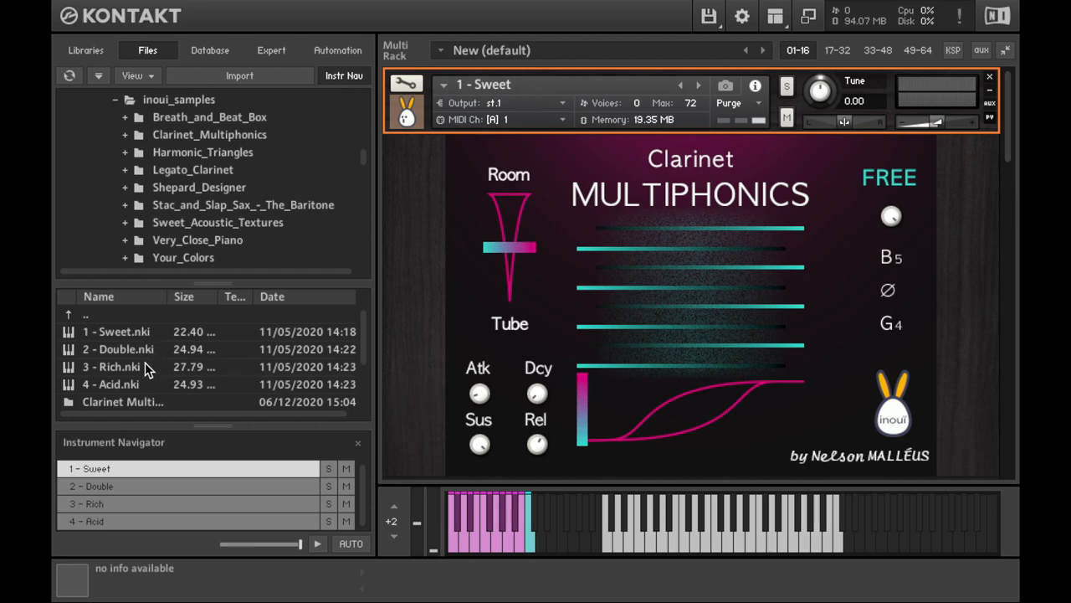
click(100, 485)
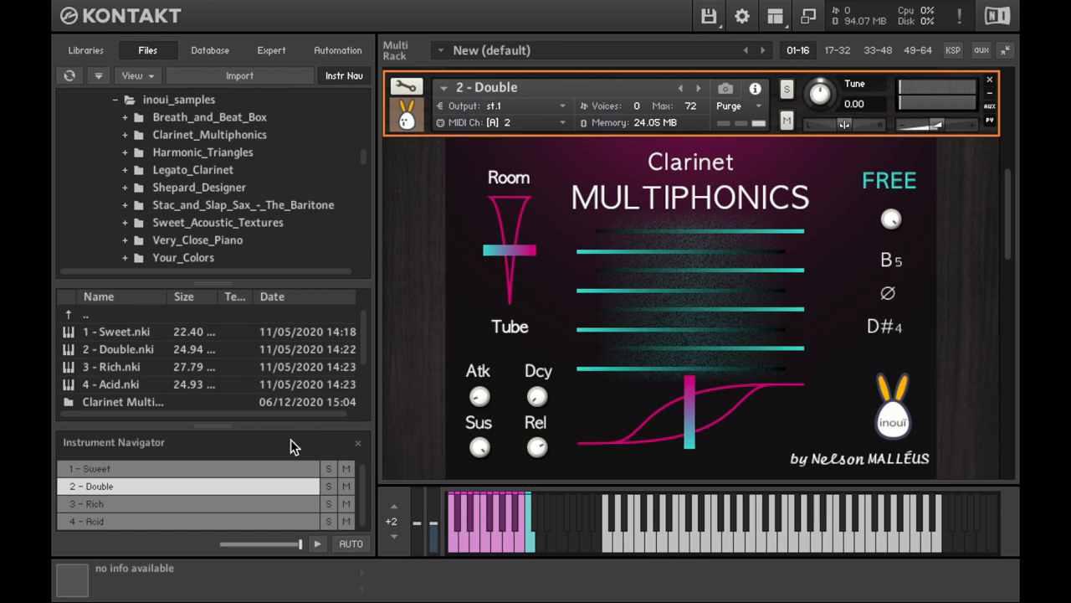
Select '3 - Rich' in the Instrument Navigator to show the Rich module
click(125, 502)
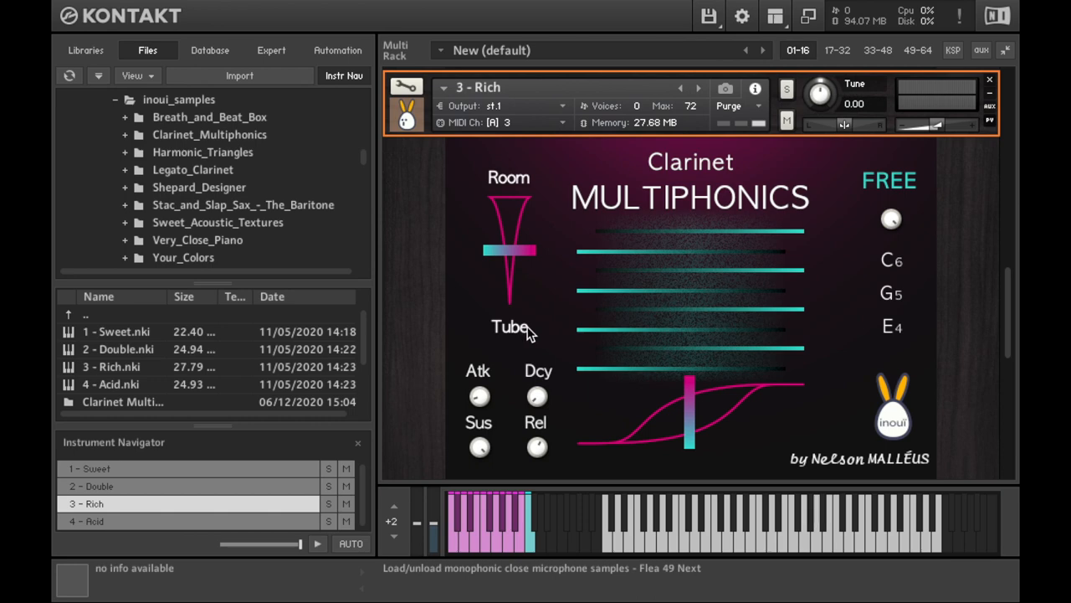
mouse_move(534, 181)
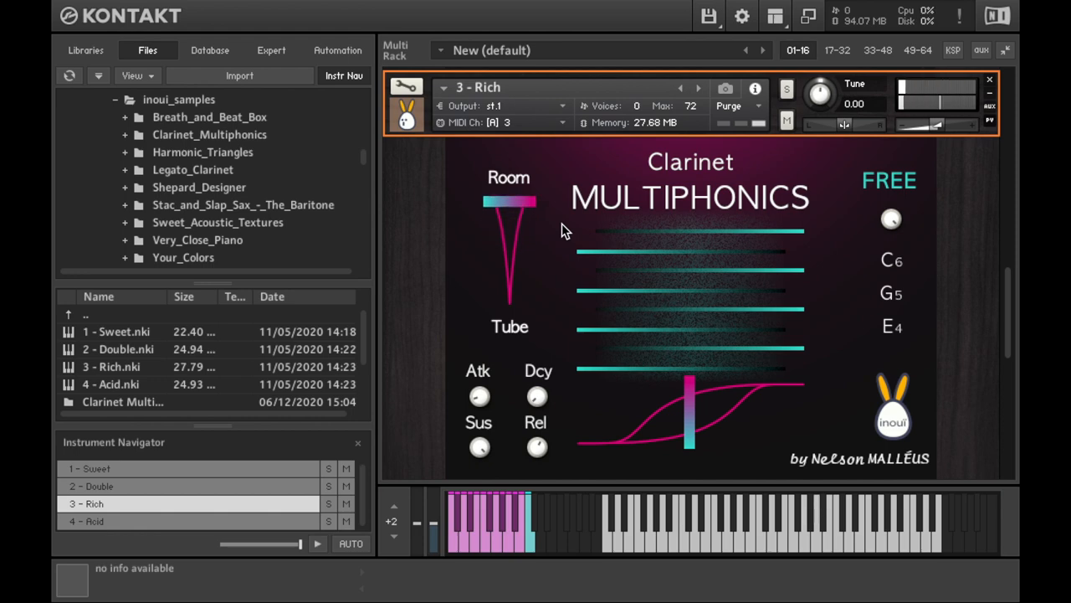
Select '4 - Acid' in the Instrument Navigator to show the Acid module
click(90, 520)
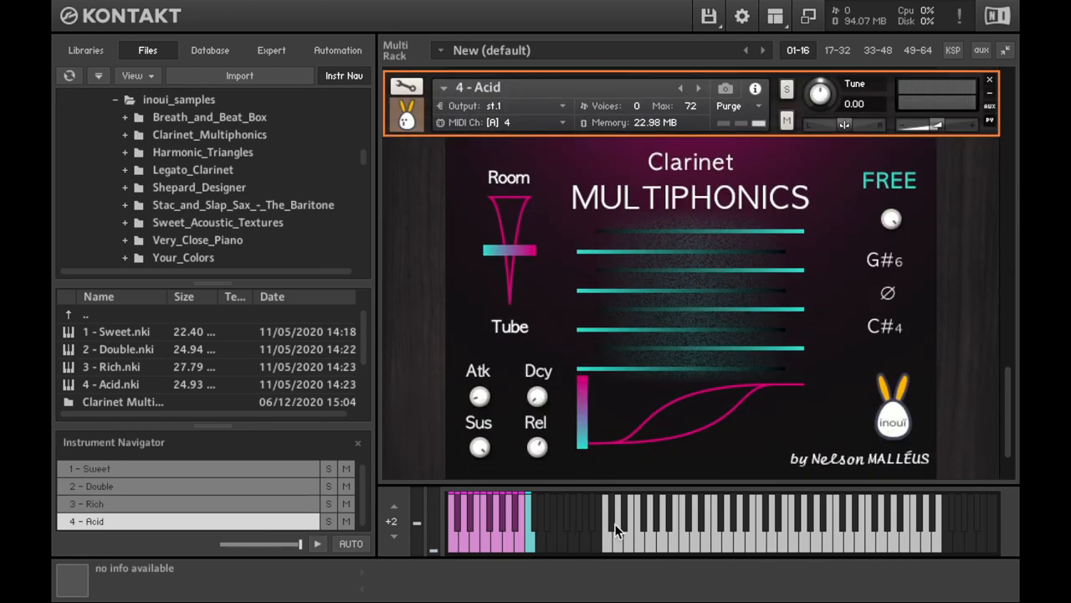
mouse_move(874, 542)
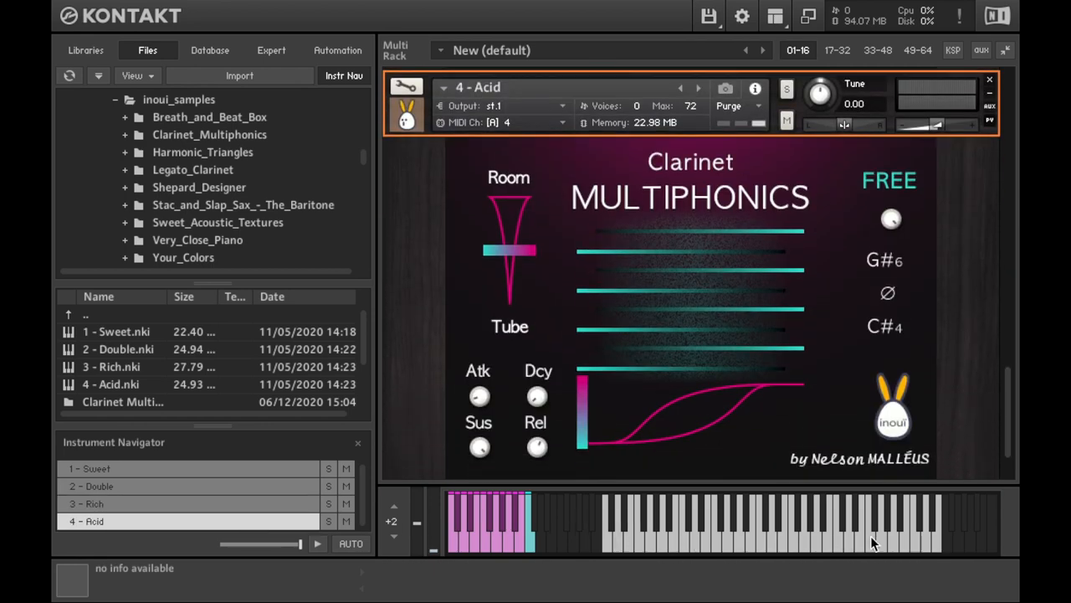
mouse_move(584, 505)
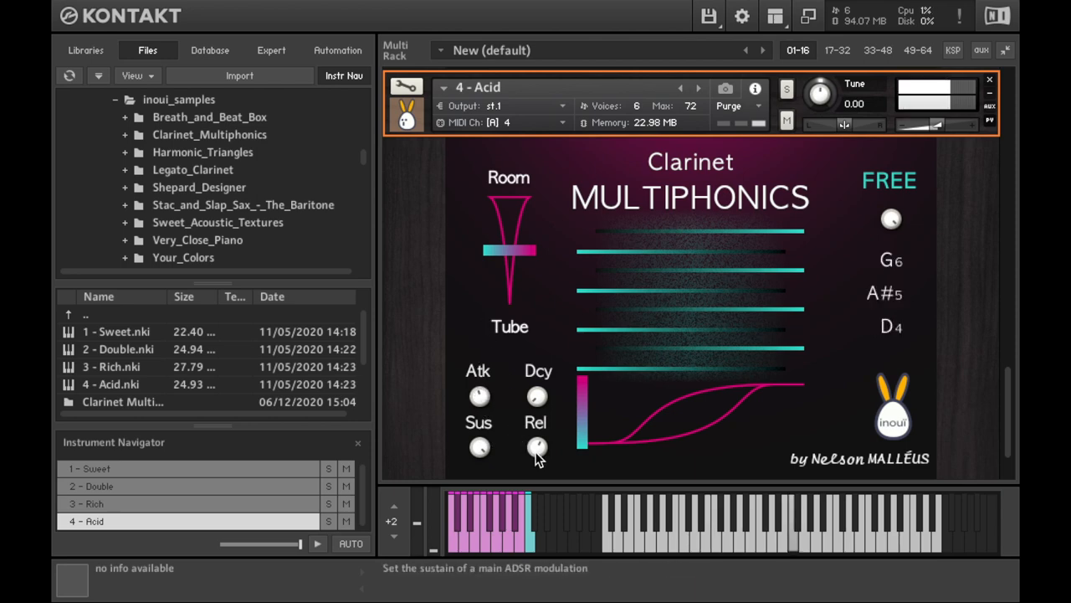
mouse_move(537, 398)
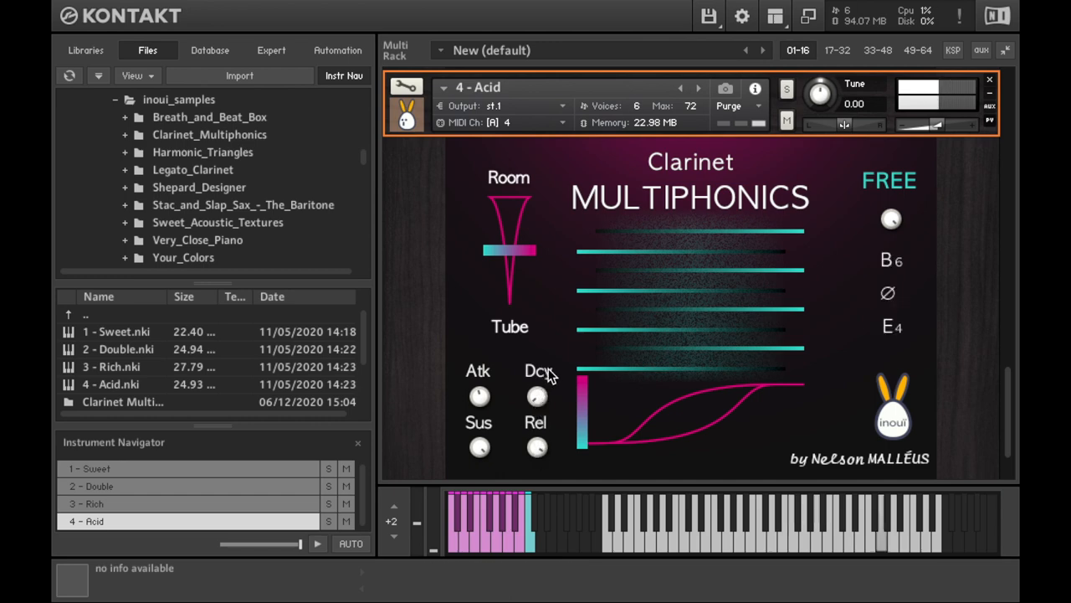
mouse_move(549, 348)
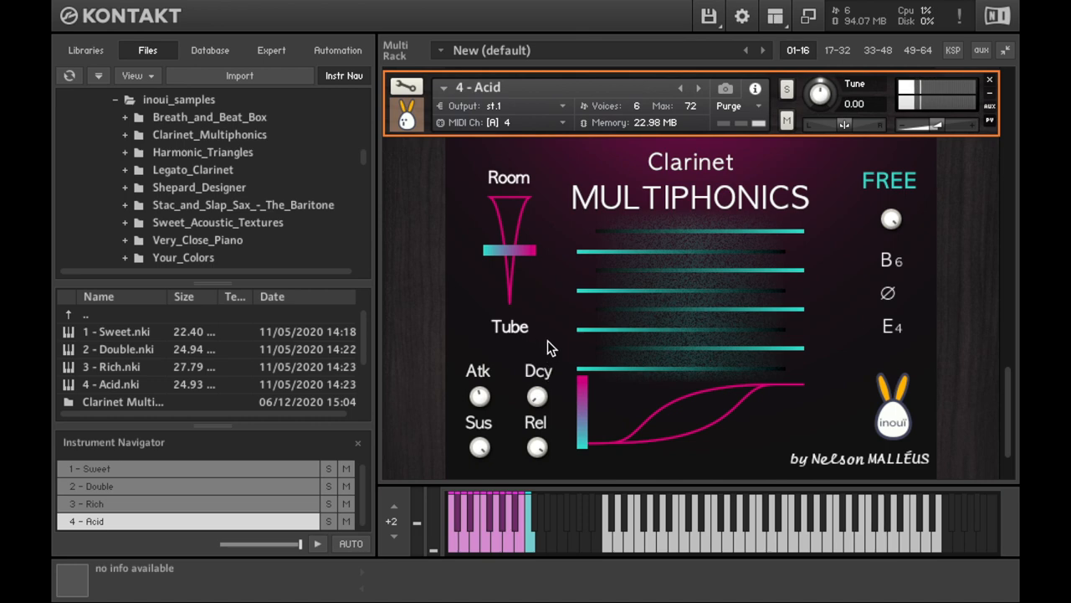
mouse_move(478, 397)
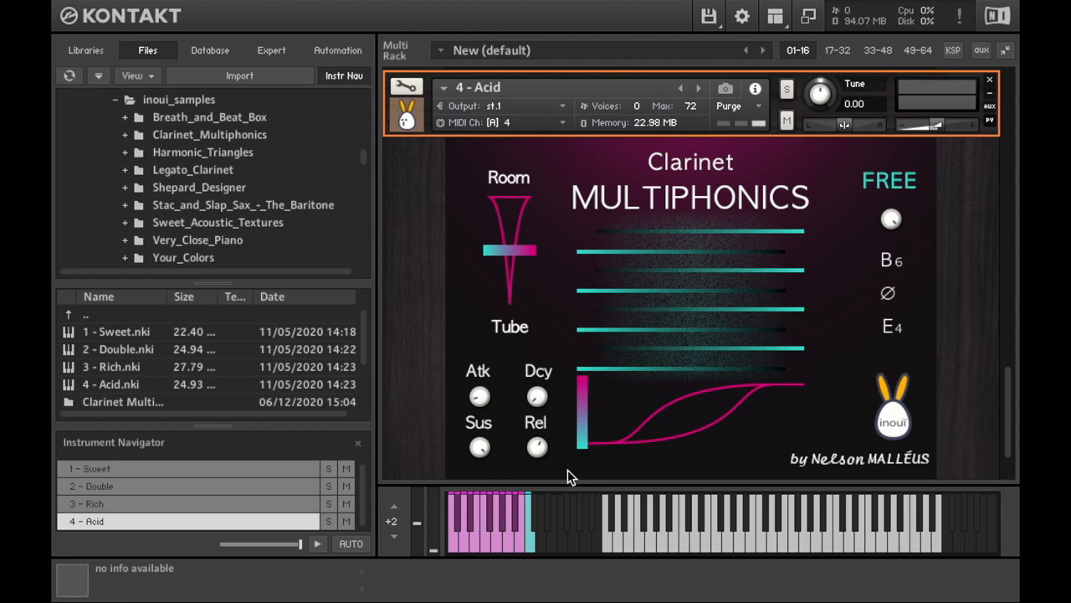
mouse_move(877, 238)
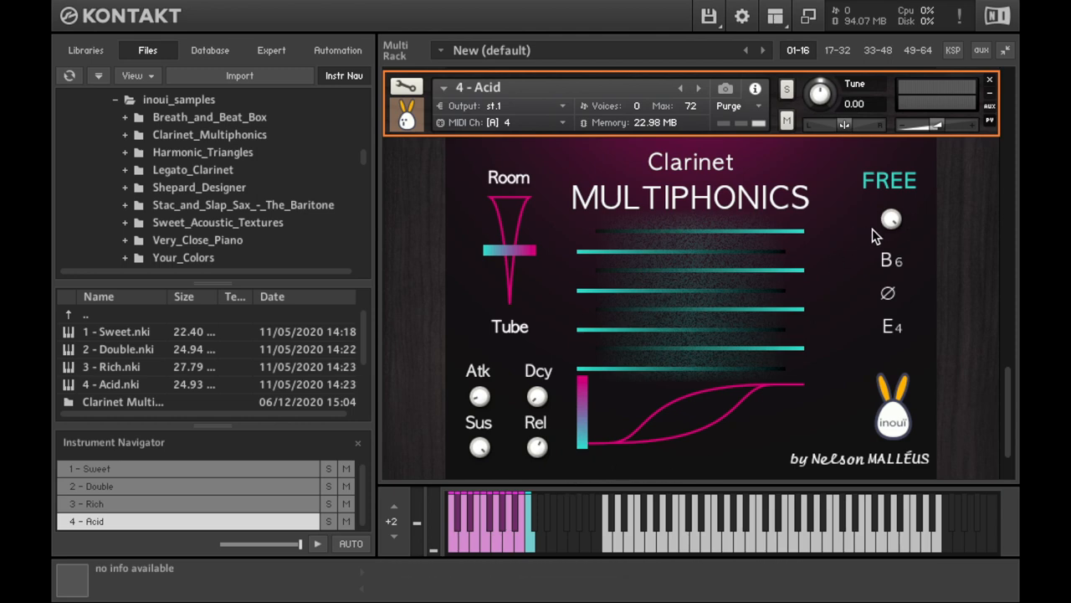
mouse_move(890, 221)
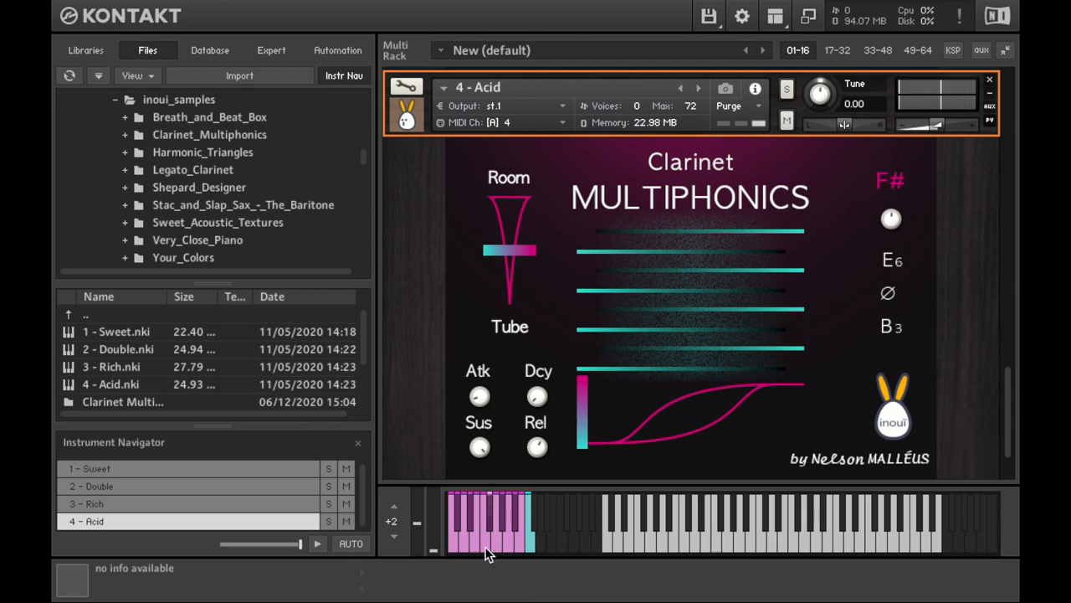
Set the Acid module's key from FREE to G#, giving G#6/D#4 multiphonic notes
click(501, 539)
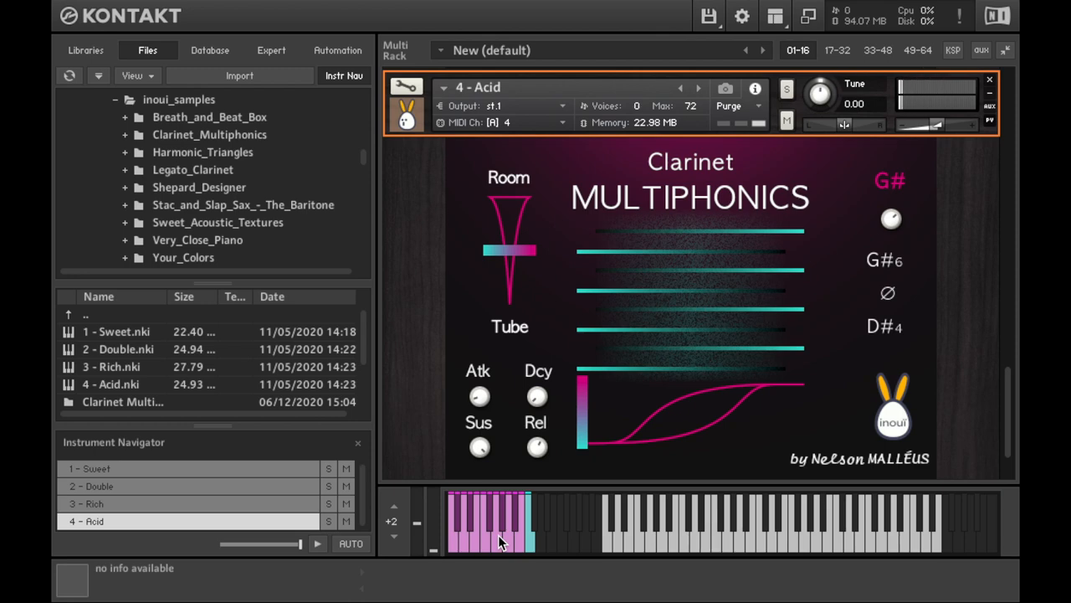
mouse_move(661, 511)
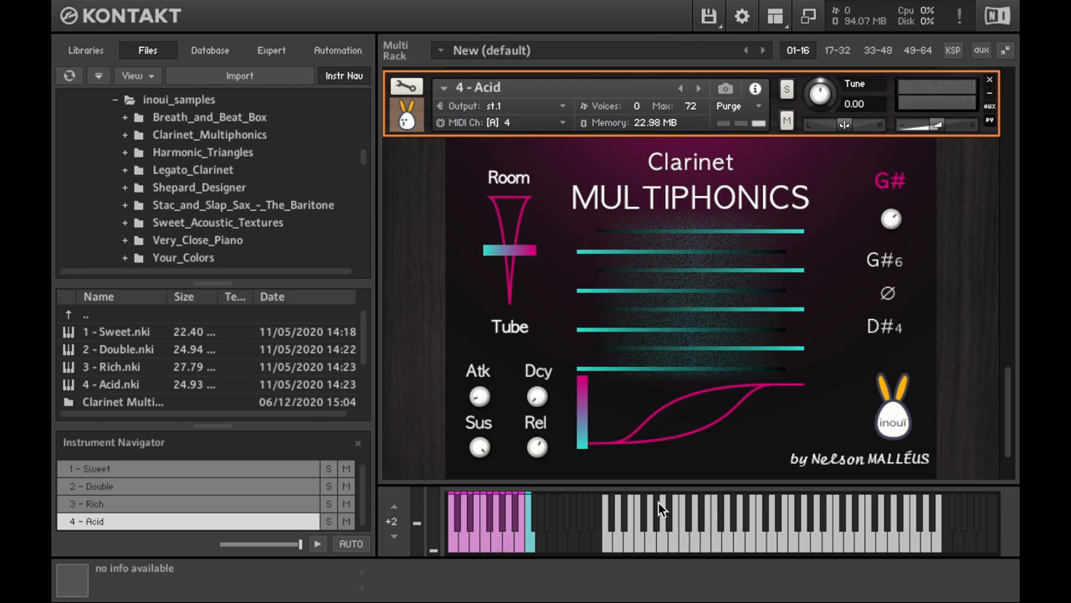
mouse_move(911, 338)
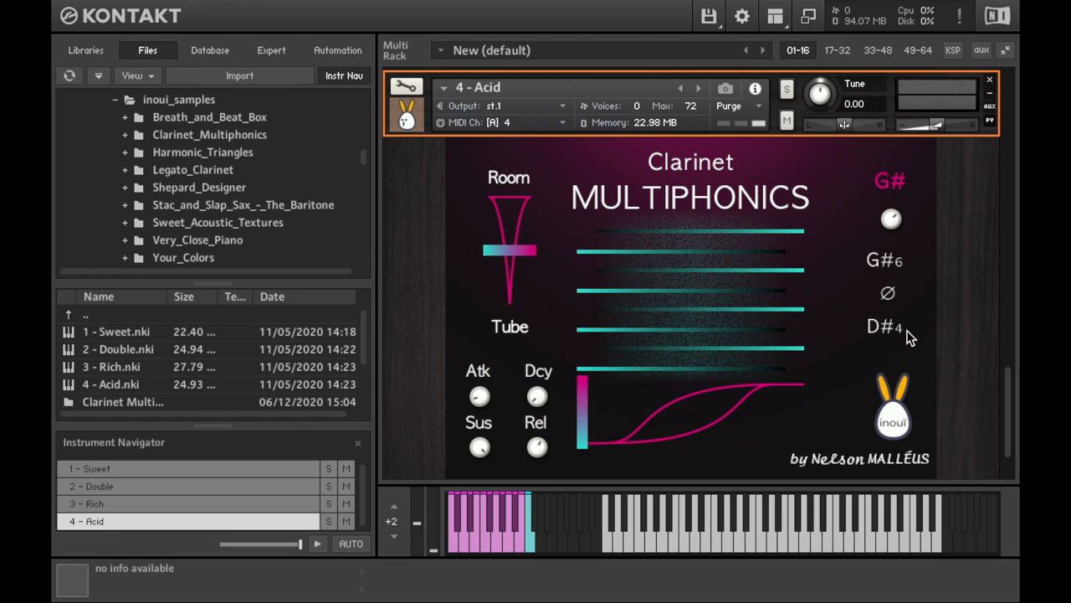
mouse_move(914, 335)
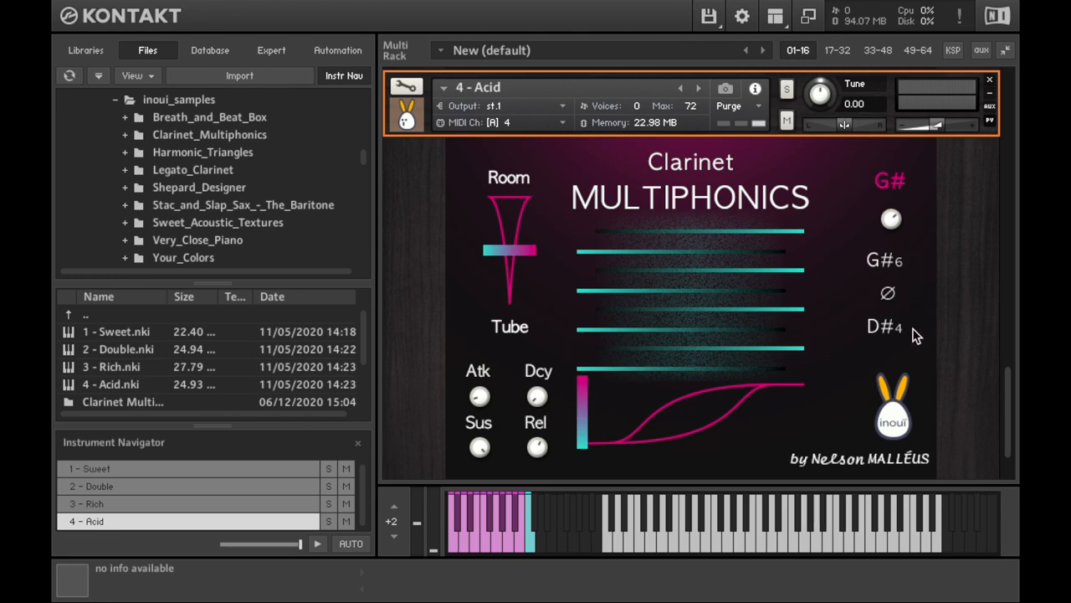